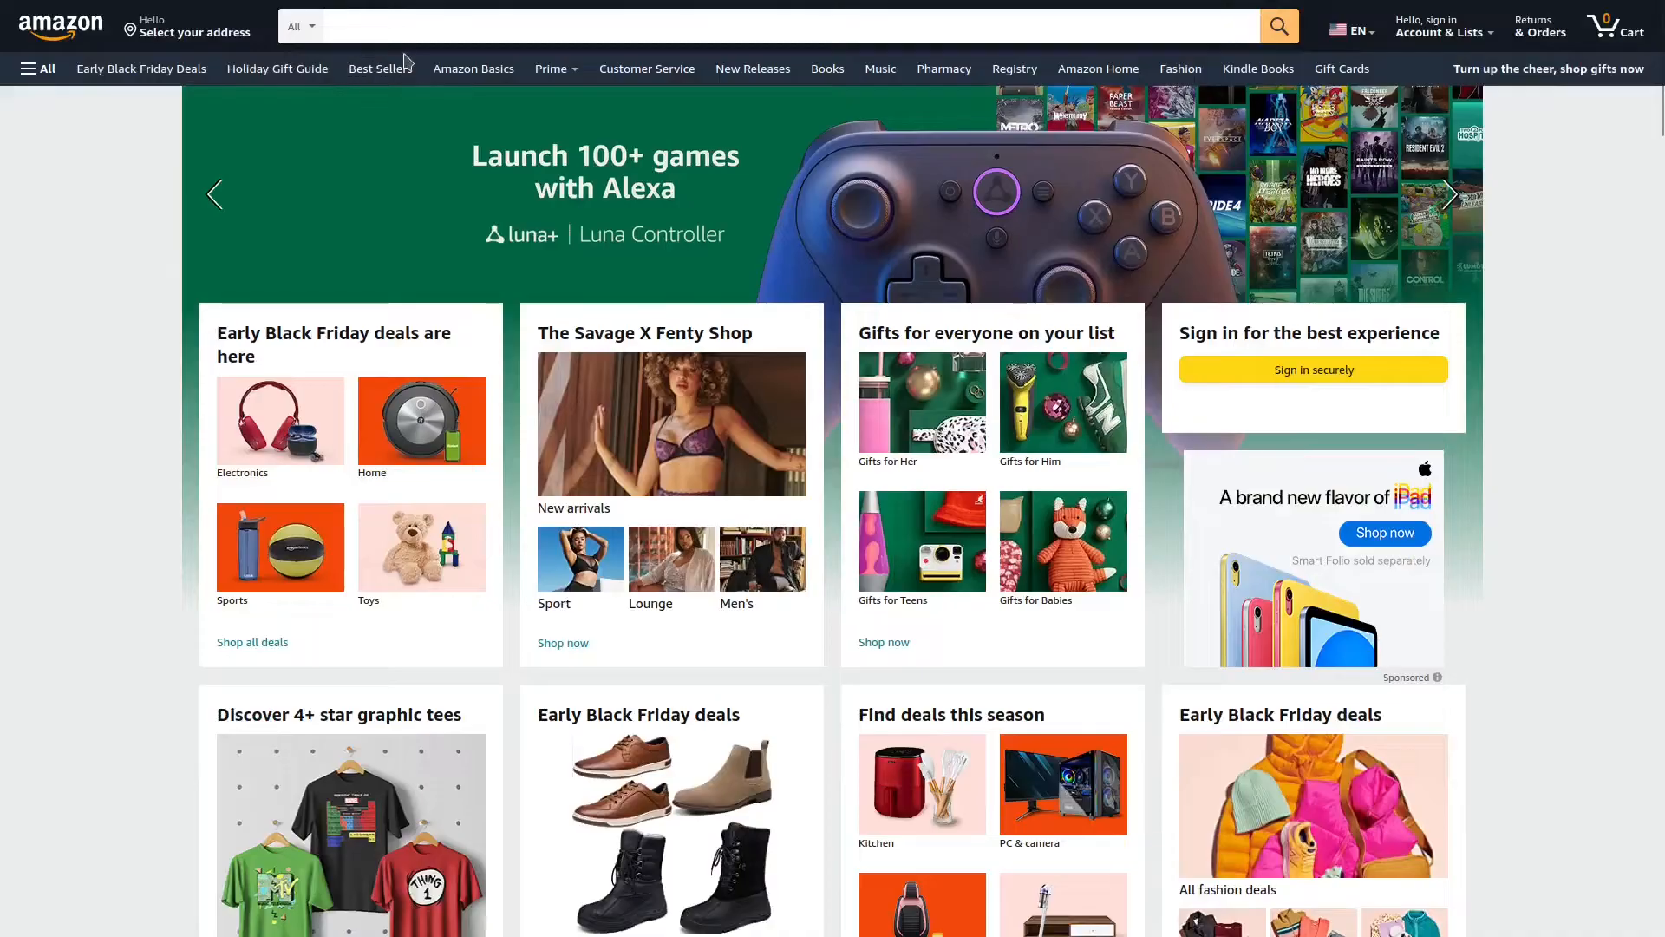
Search Amazon for 'raspberry pi' to list boards and kits with prices.
left_click(786, 9)
type("raspberry pi")
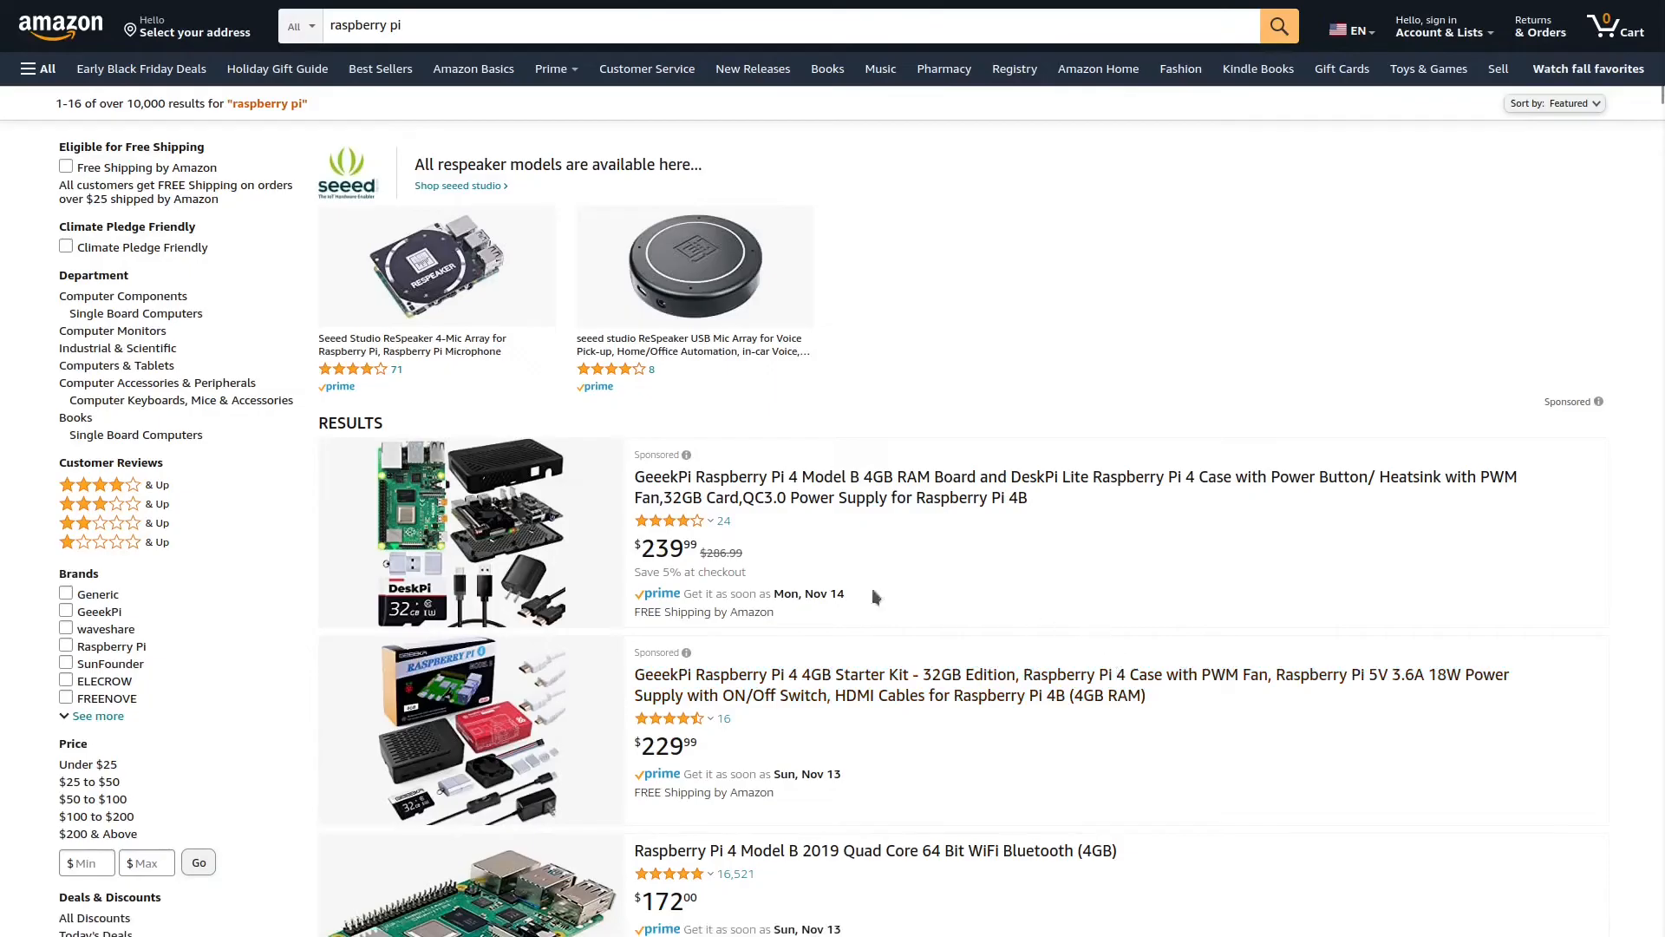
mouse_move(734, 578)
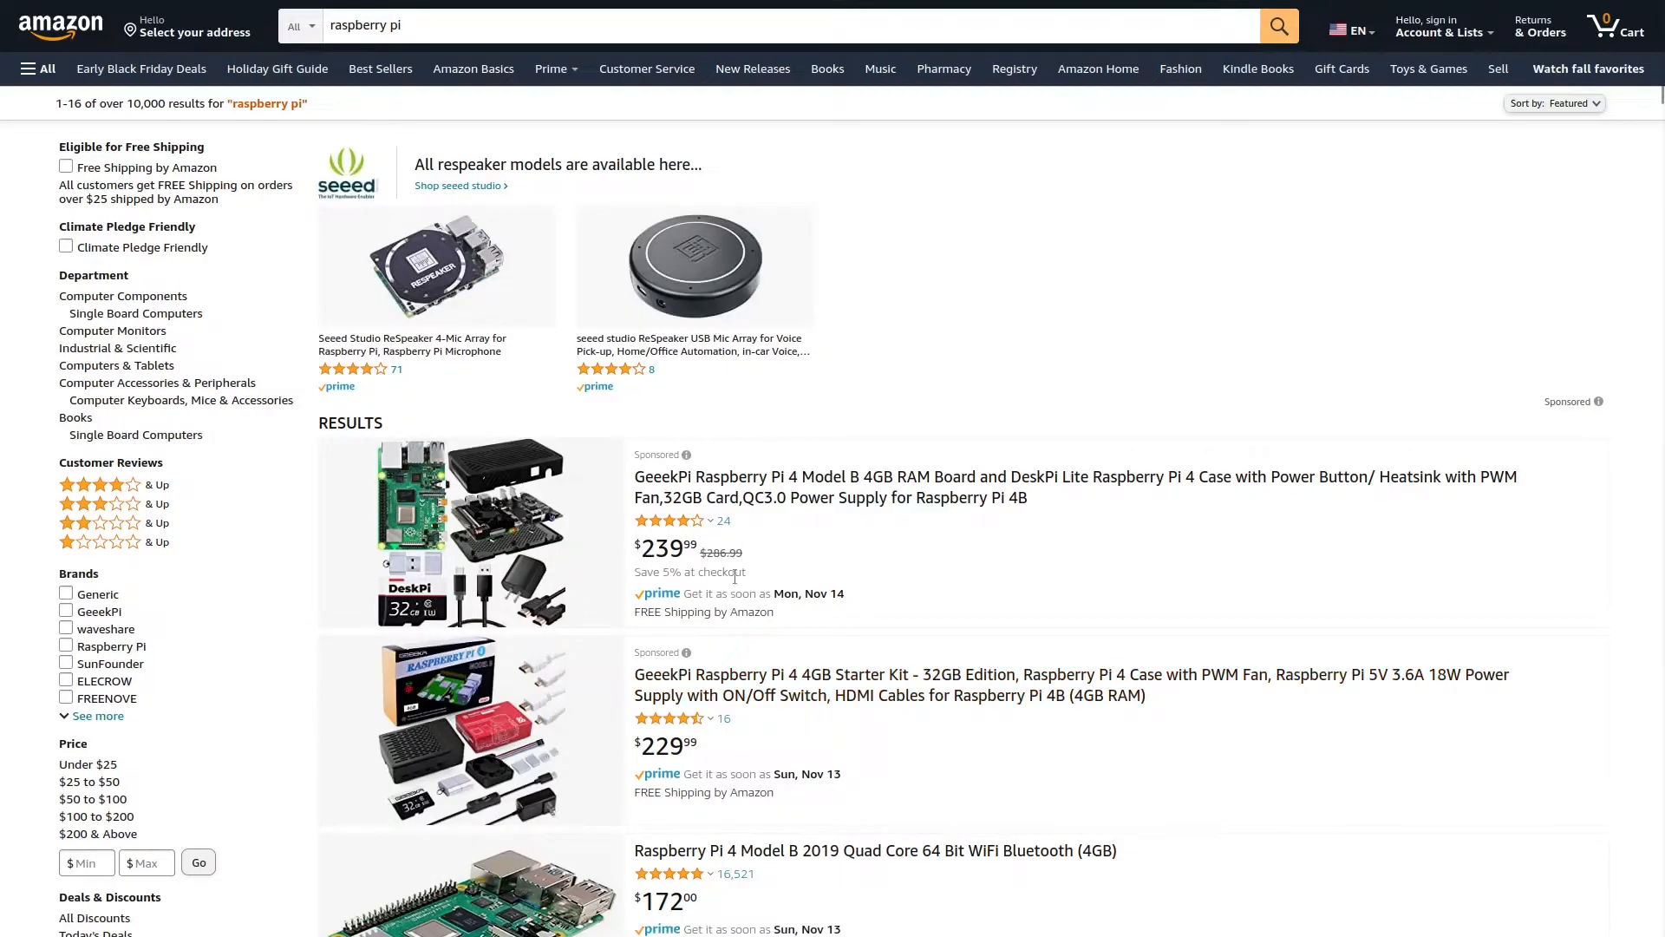
scroll("down", 3)
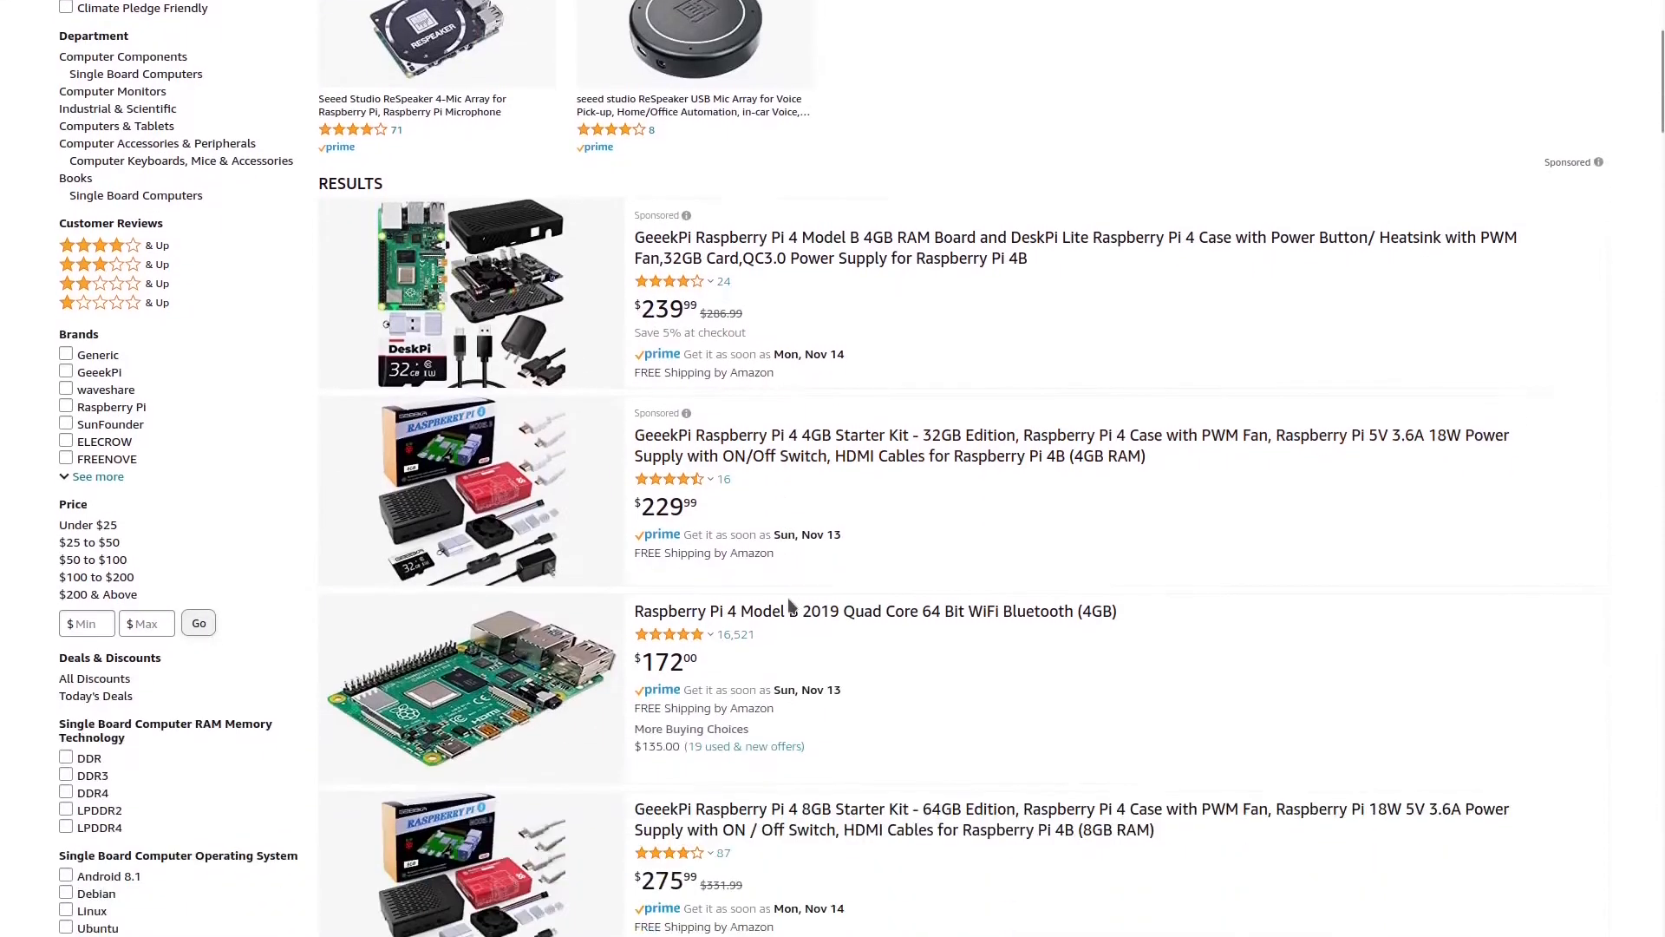
scroll("down", 3)
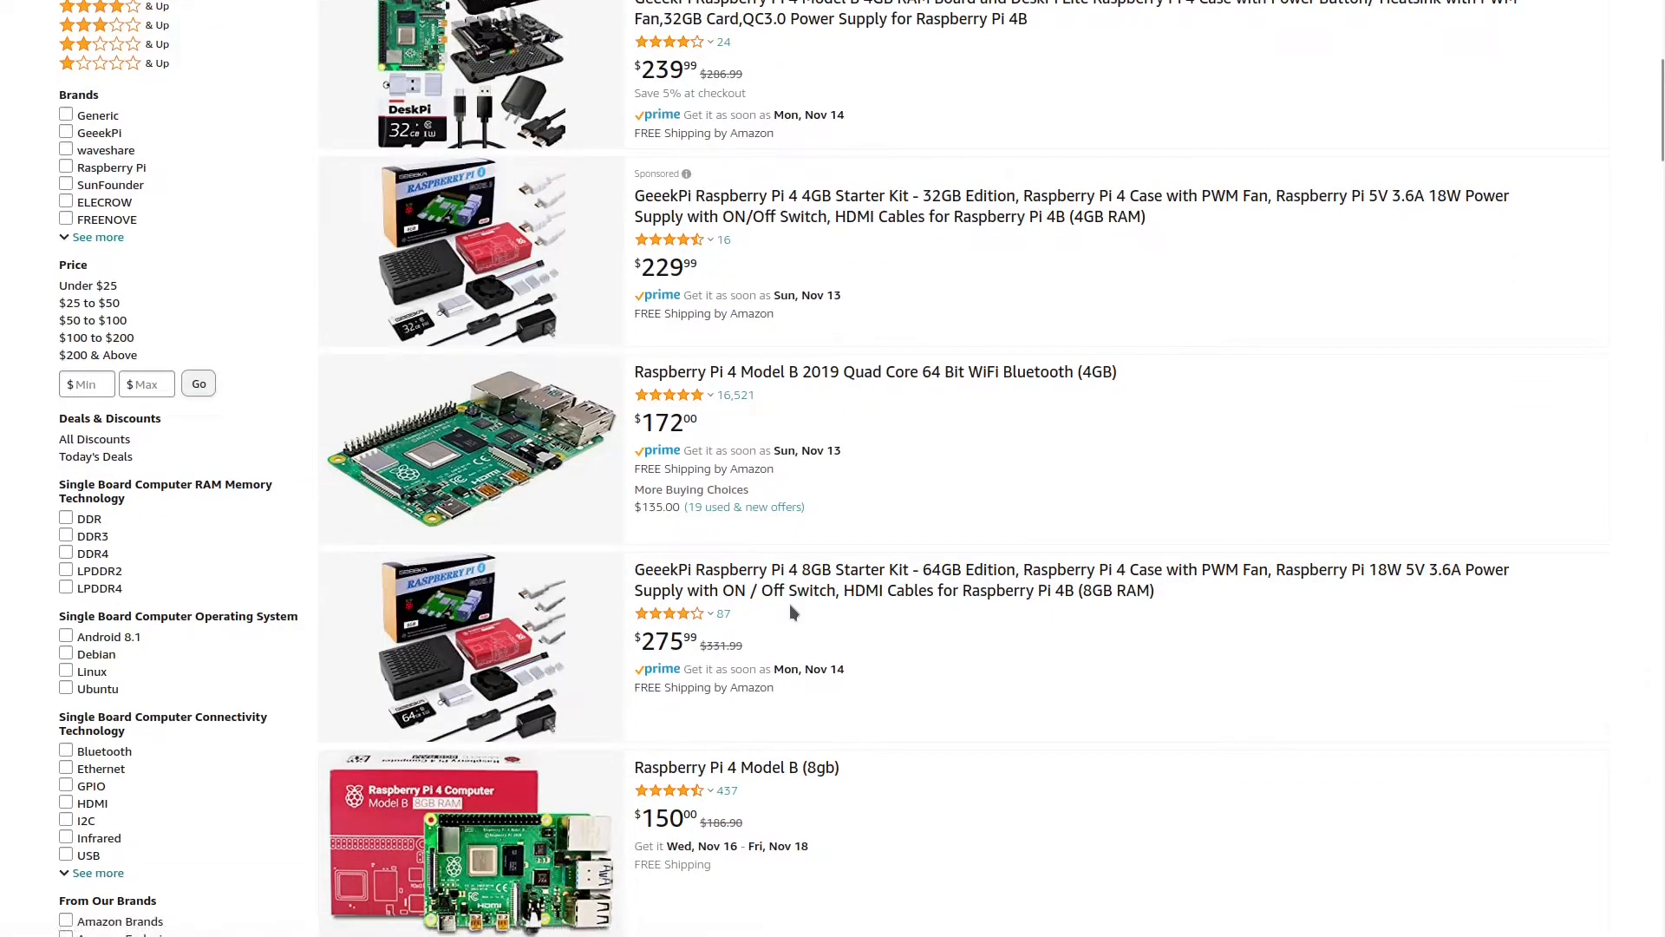
scroll("down", 3)
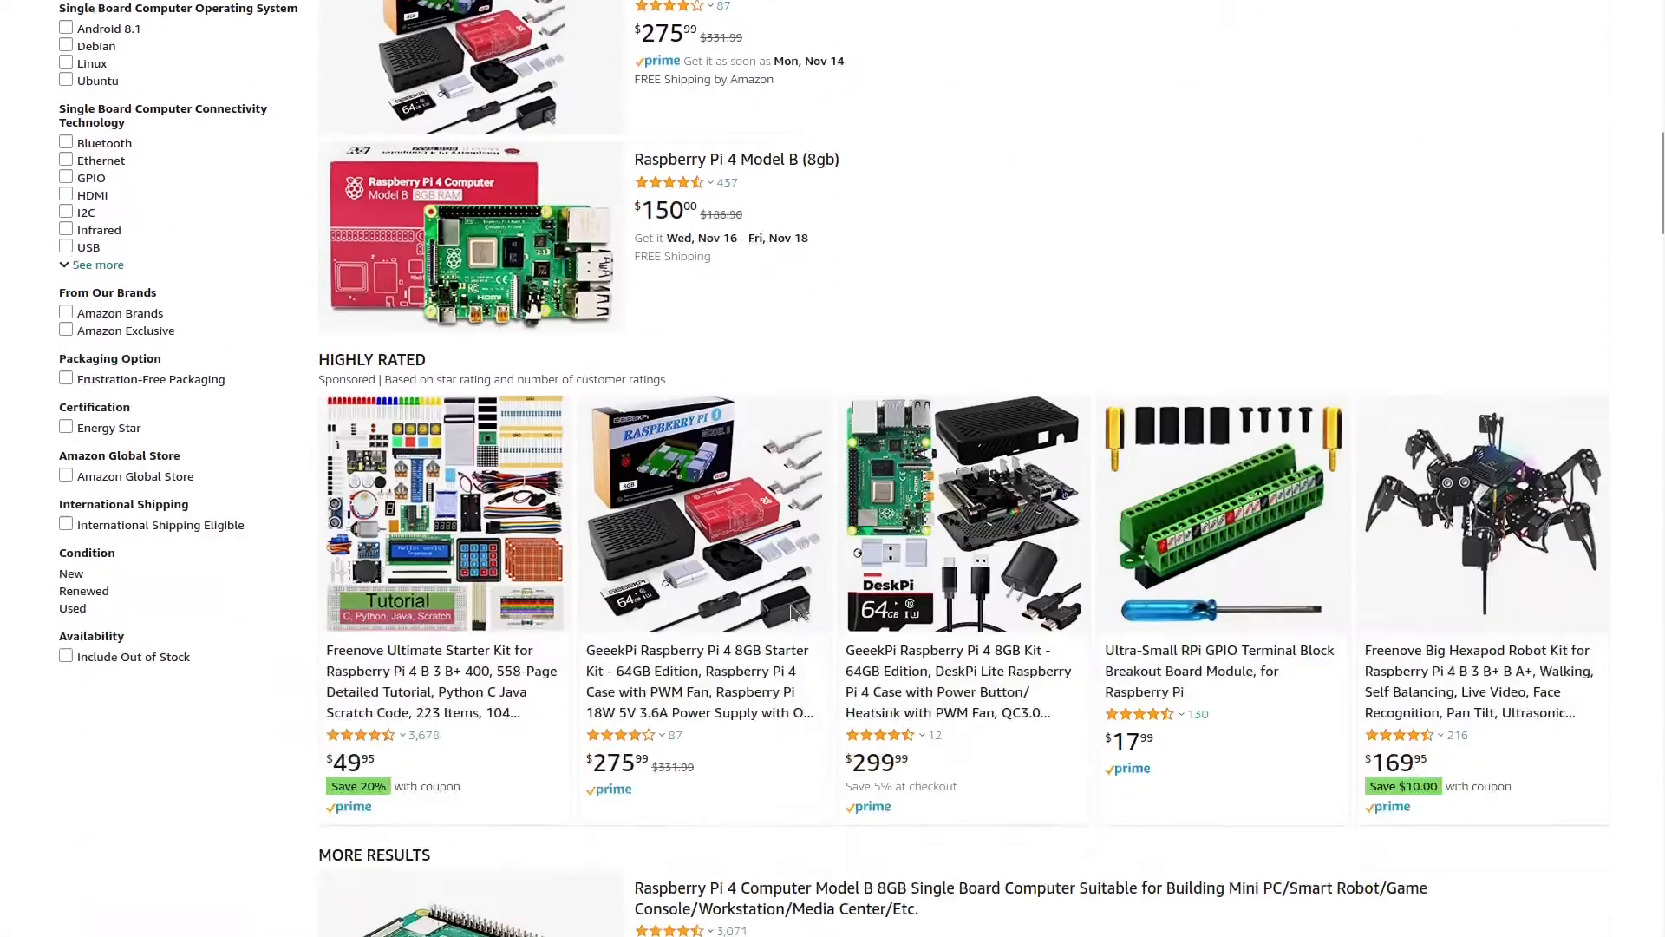
scroll("down", 3)
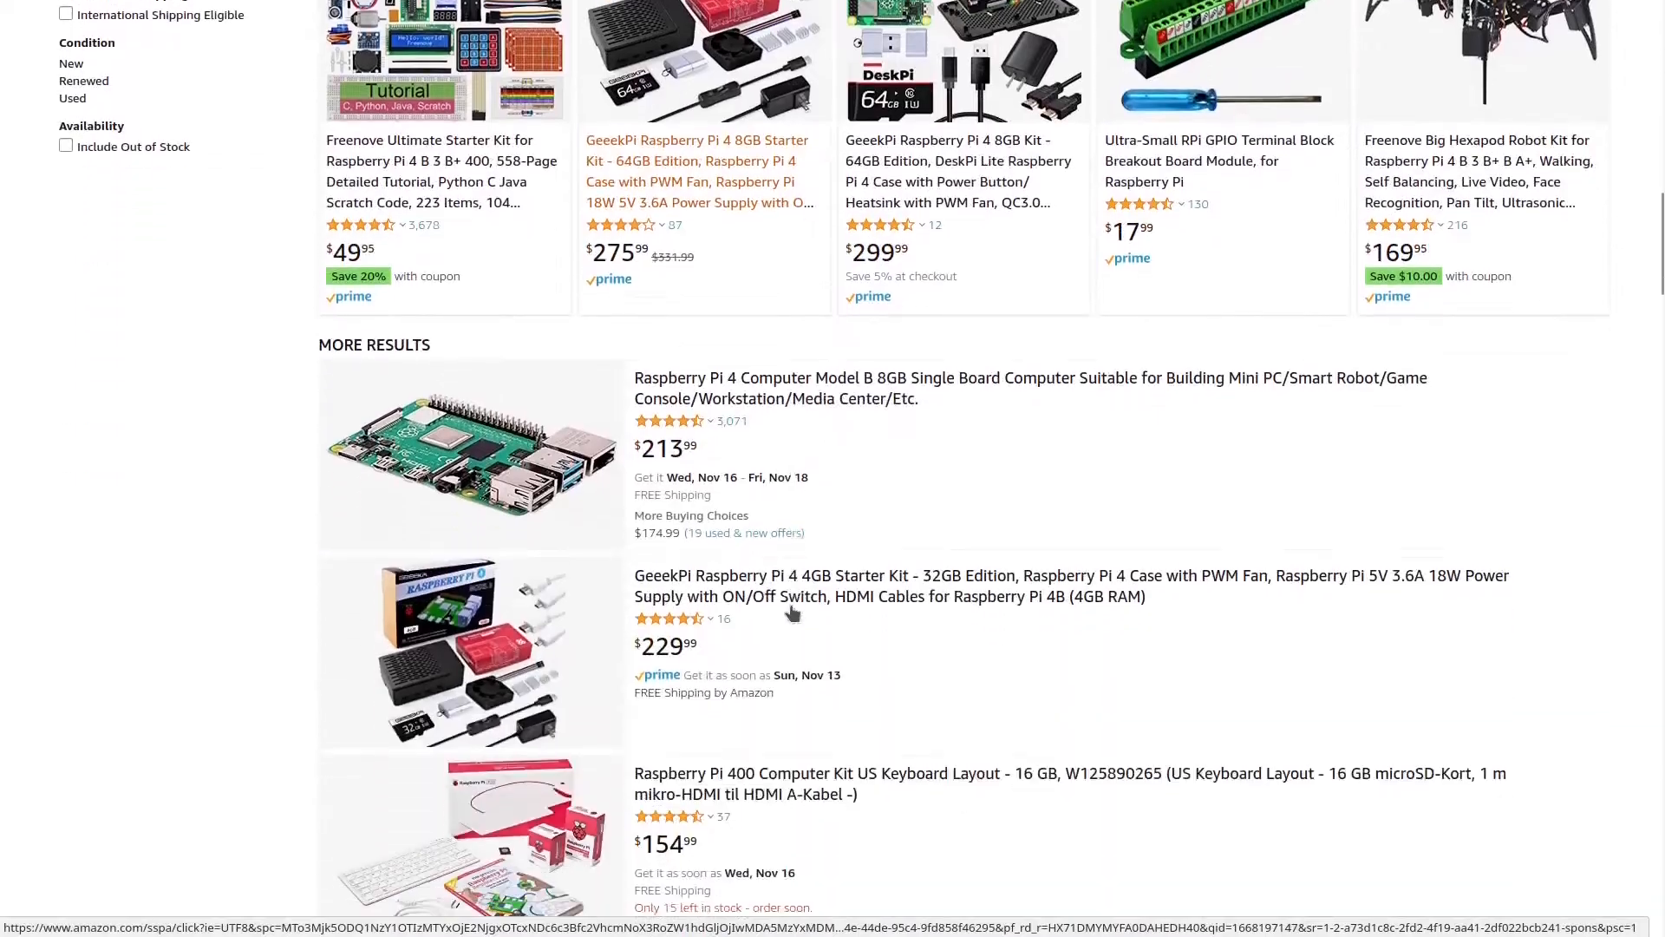
scroll("down", 3)
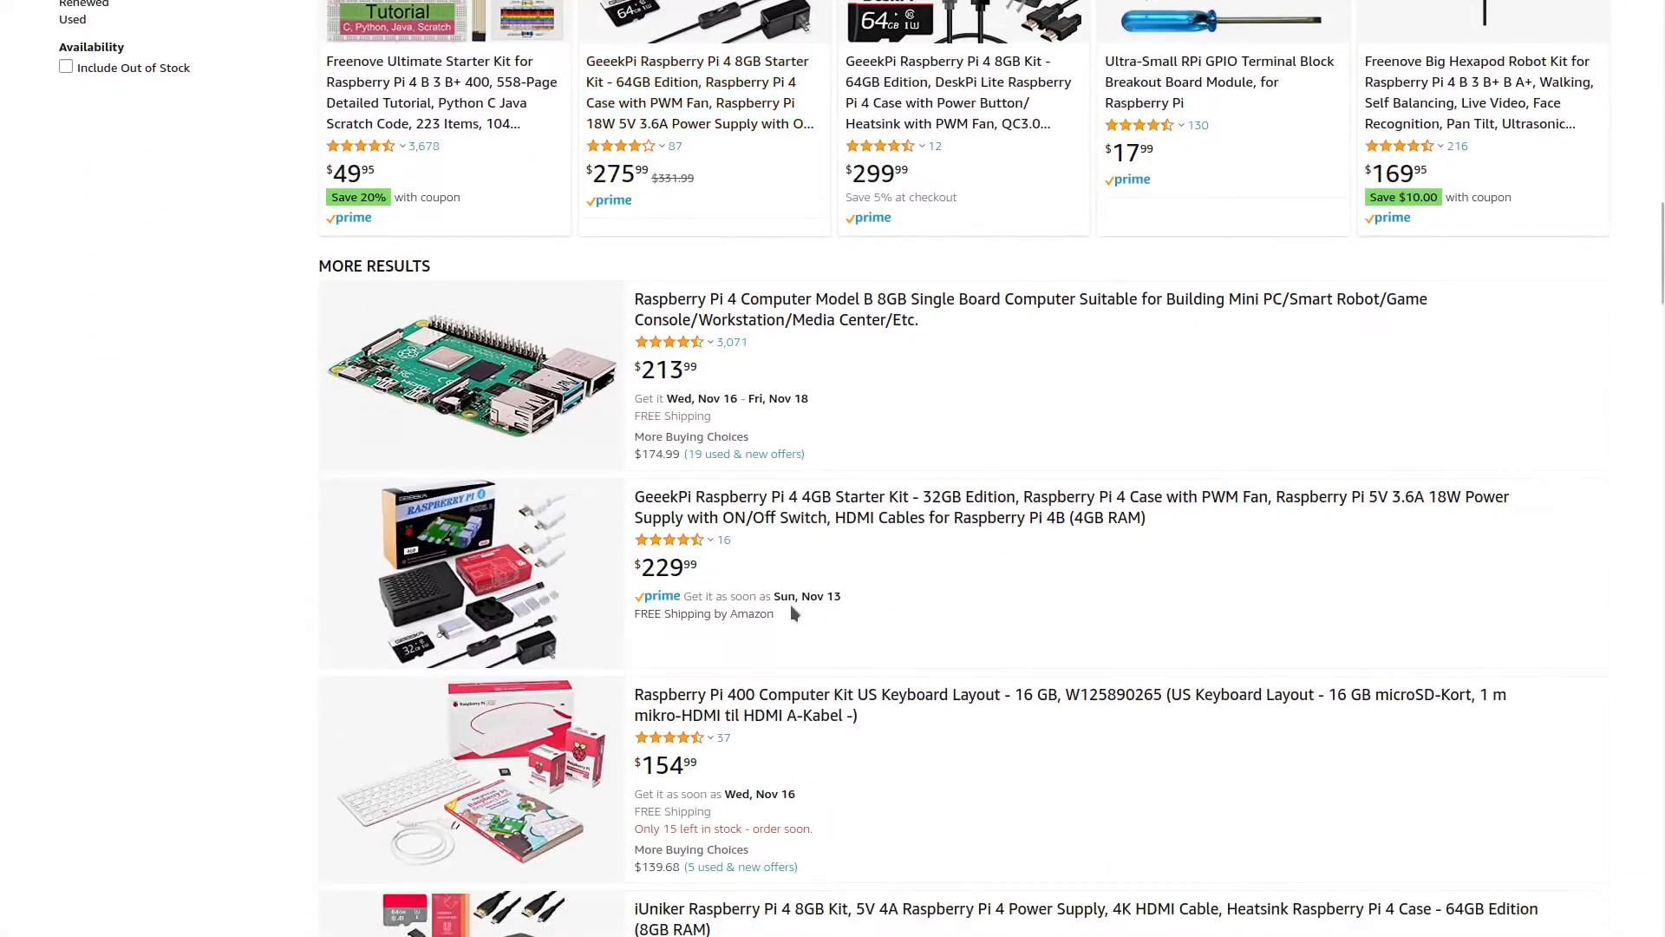
scroll("down", 3)
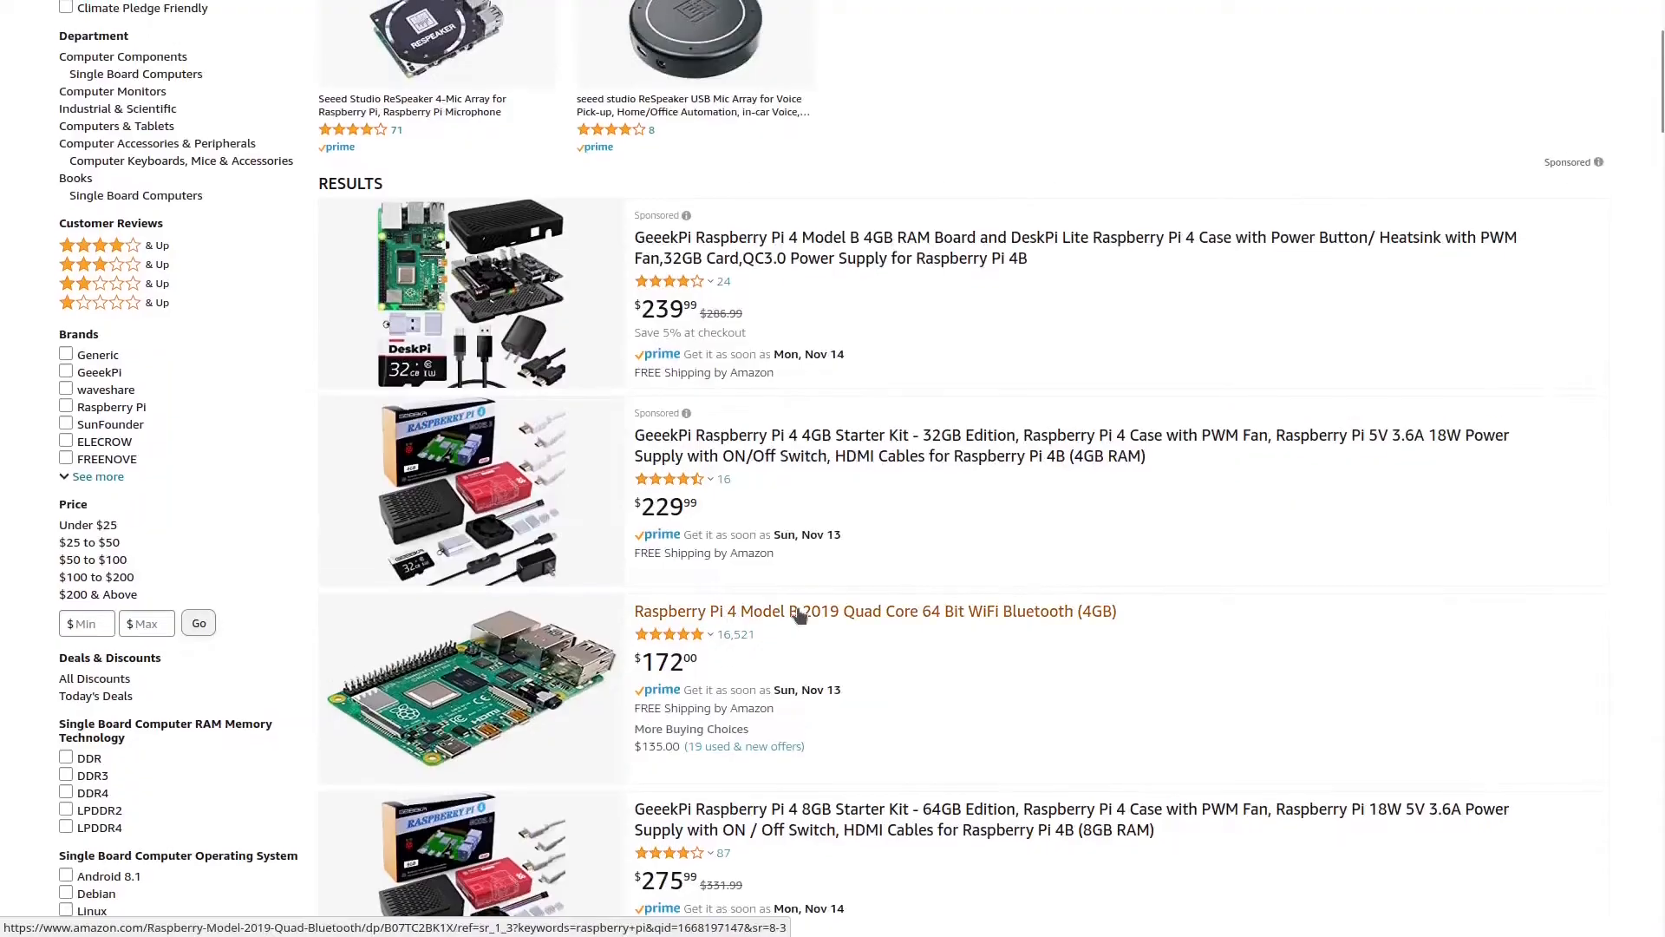
scroll("up", 3)
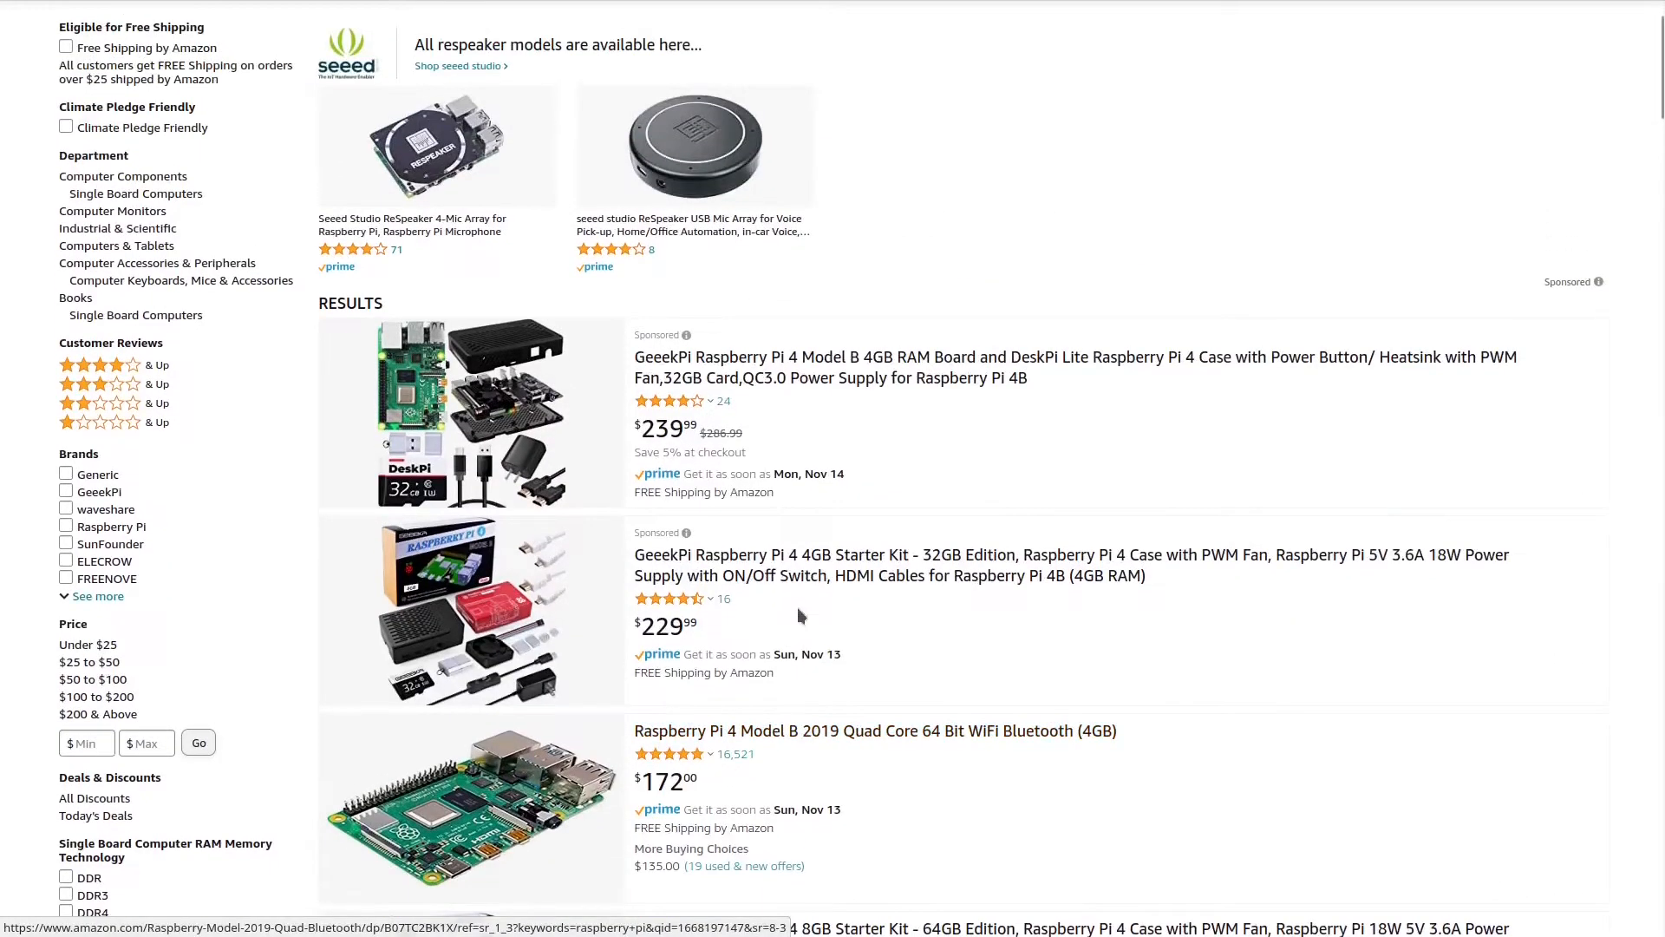